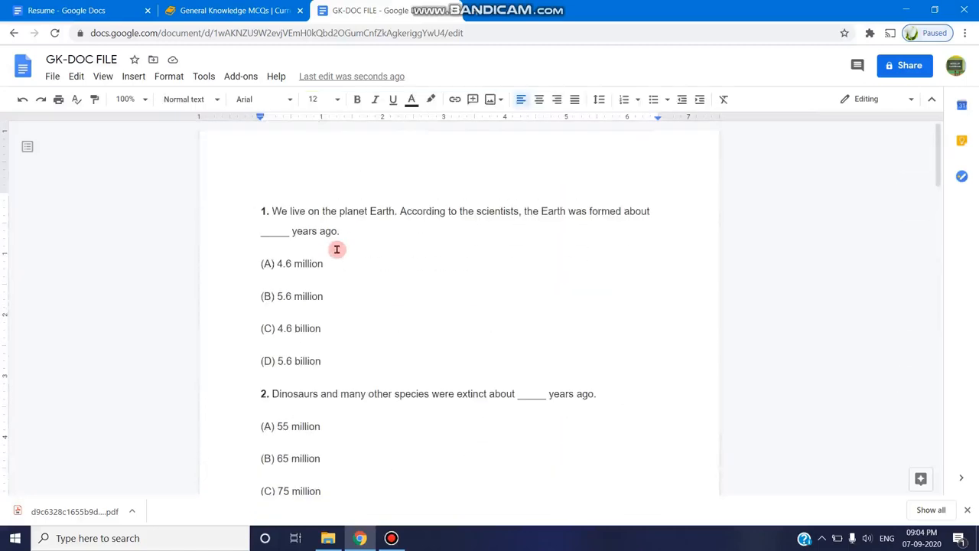
pyautogui.moveTo(308, 245)
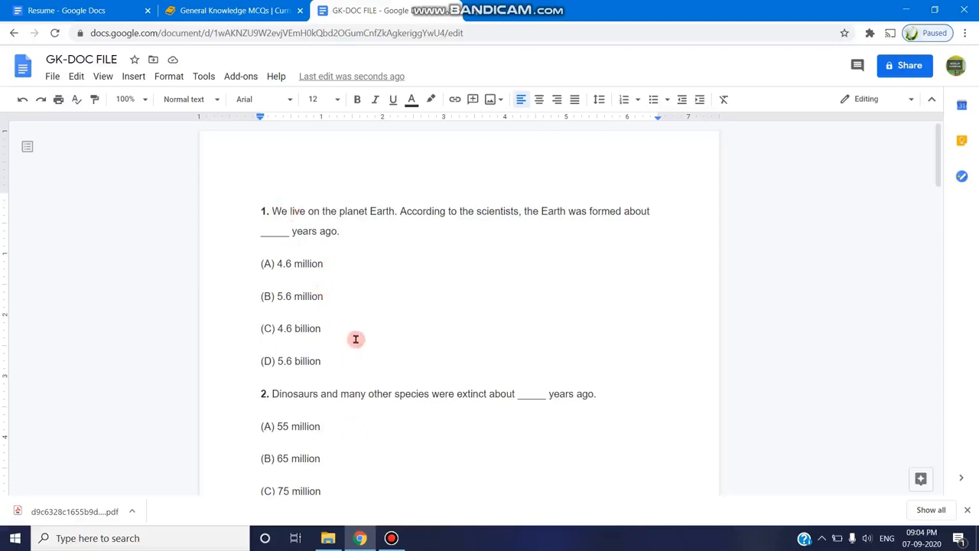
pyautogui.moveTo(355, 288)
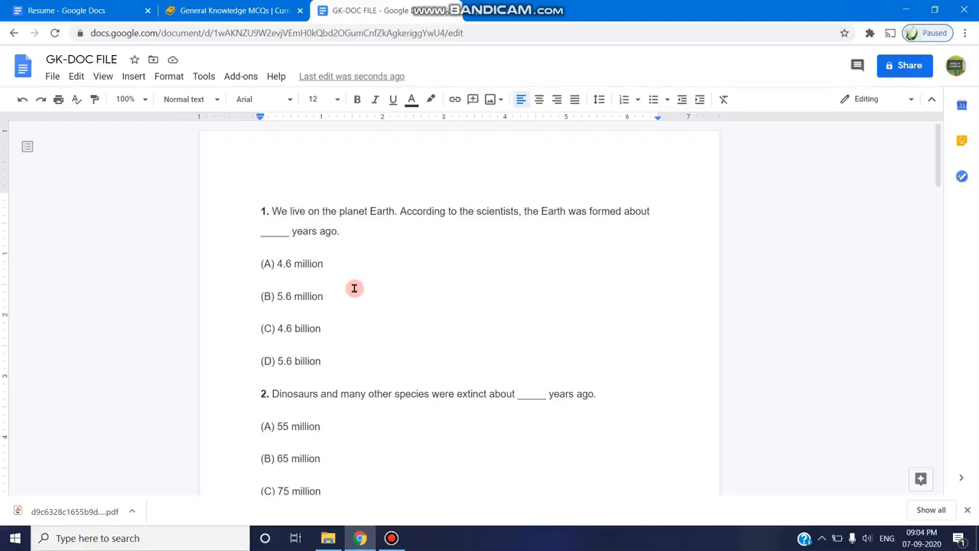
# Find Doc To Form in the add-on marketplace and begin its installation, continuing to sign-in.
pyautogui.click(241, 77)
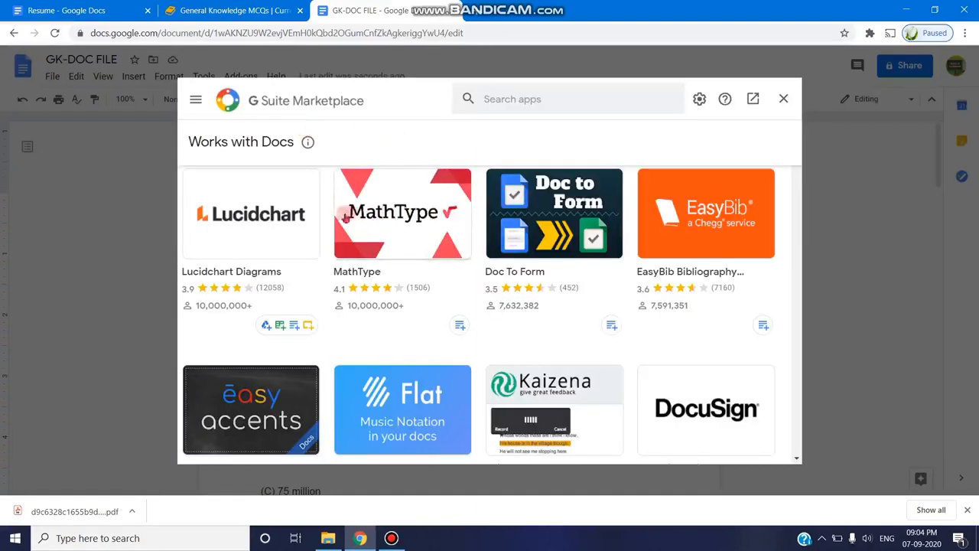
pyautogui.moveTo(534, 220)
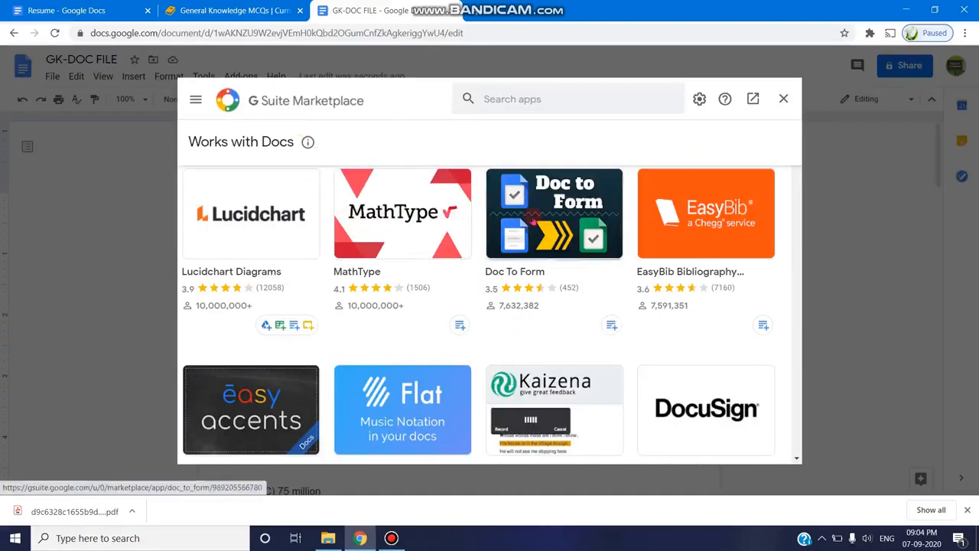
pyautogui.click(554, 214)
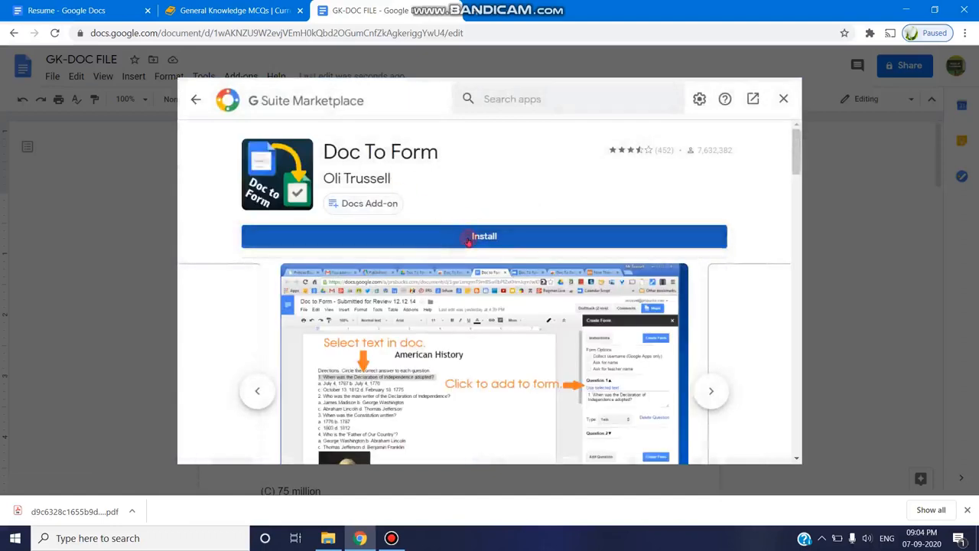
pyautogui.click(484, 236)
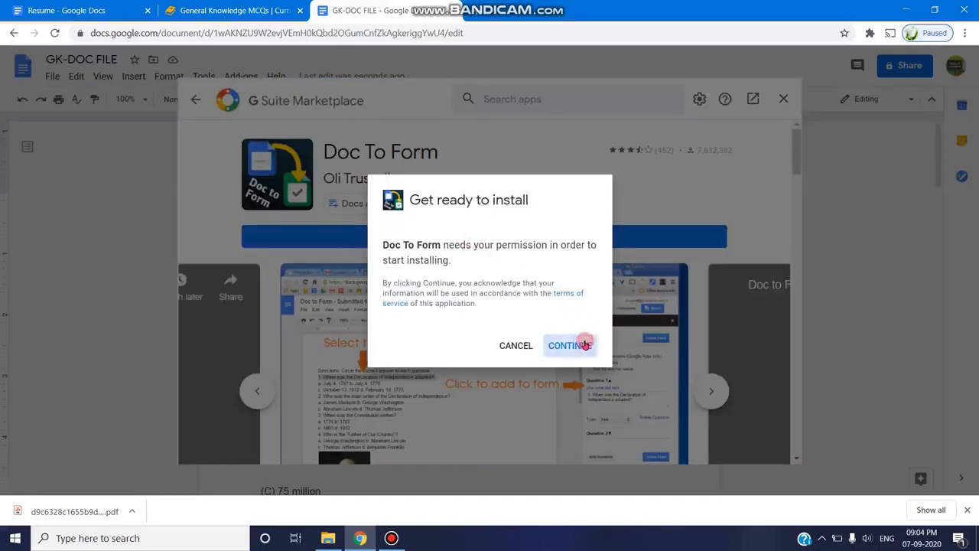
pyautogui.click(571, 346)
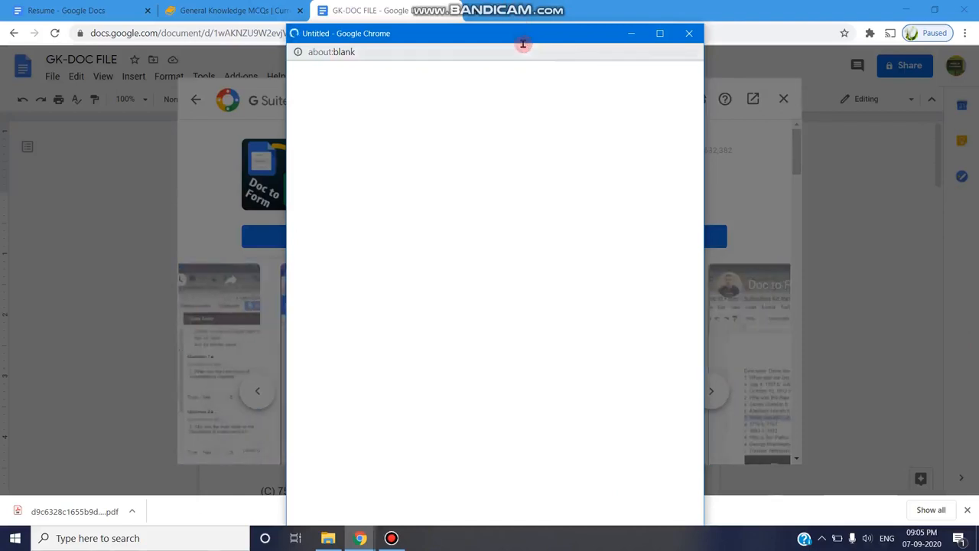
pyautogui.moveTo(392, 537)
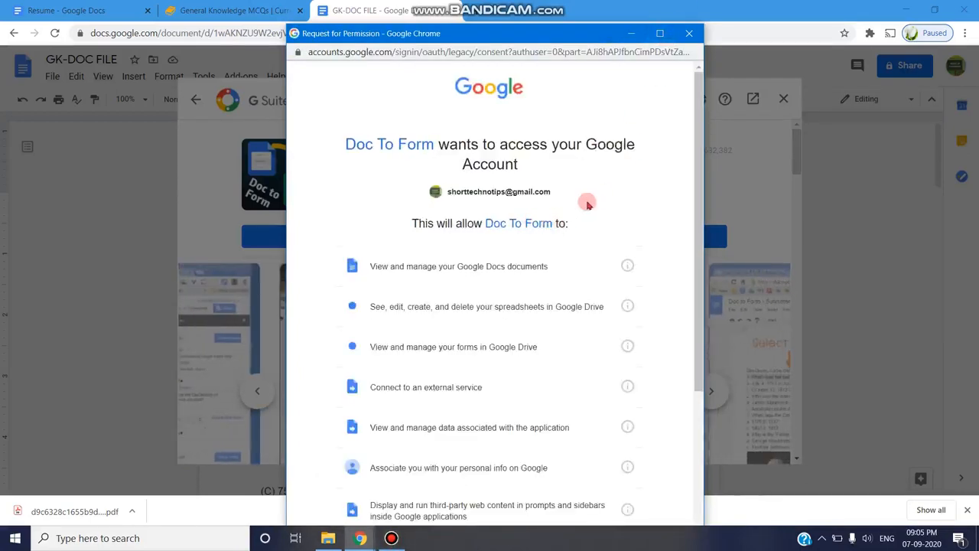
# Allow Doc To Form access to the Google account in the permission request.
pyautogui.scroll(-3)
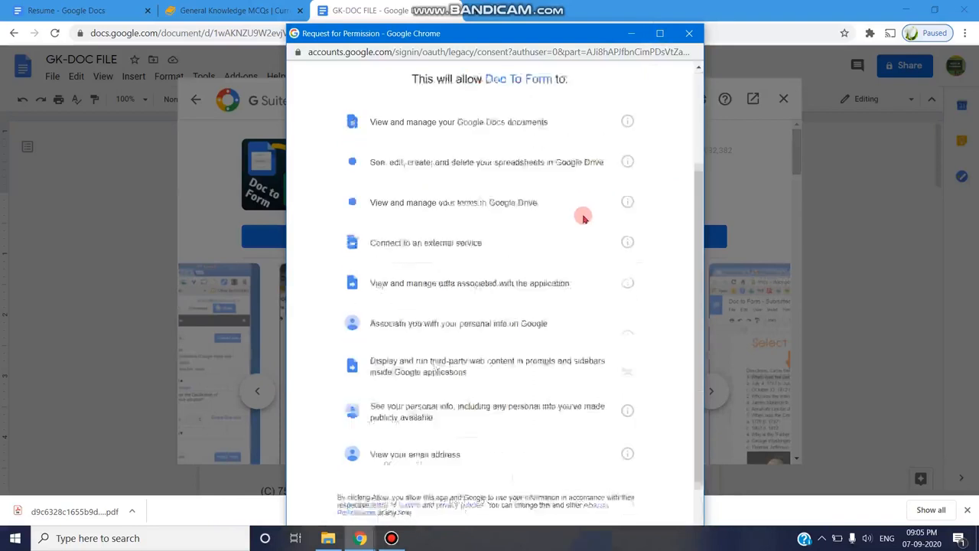
pyautogui.click(591, 471)
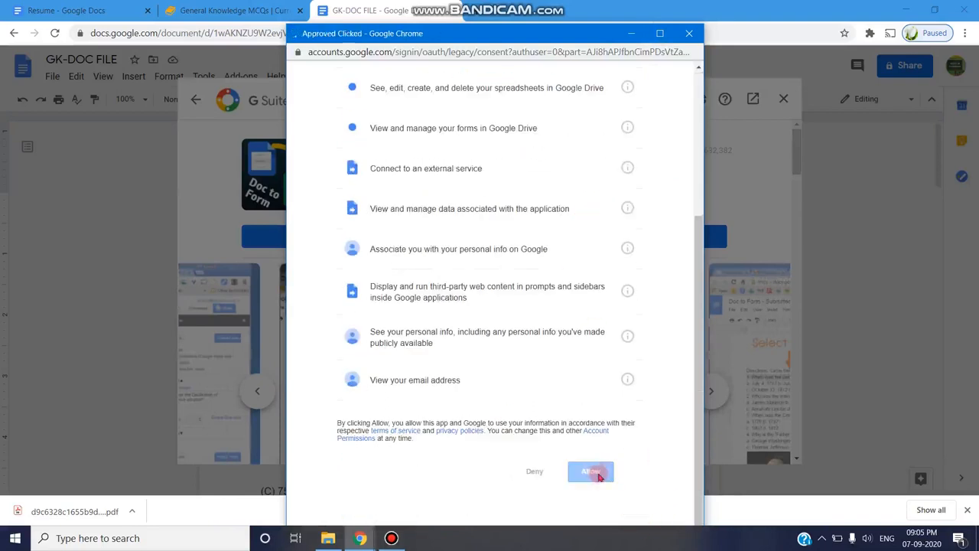
pyautogui.click(591, 471)
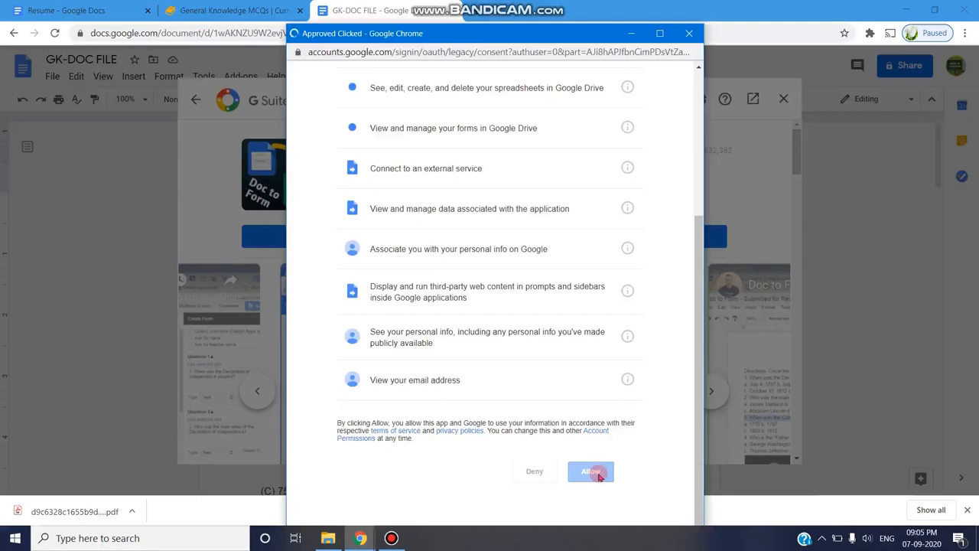
pyautogui.click(590, 471)
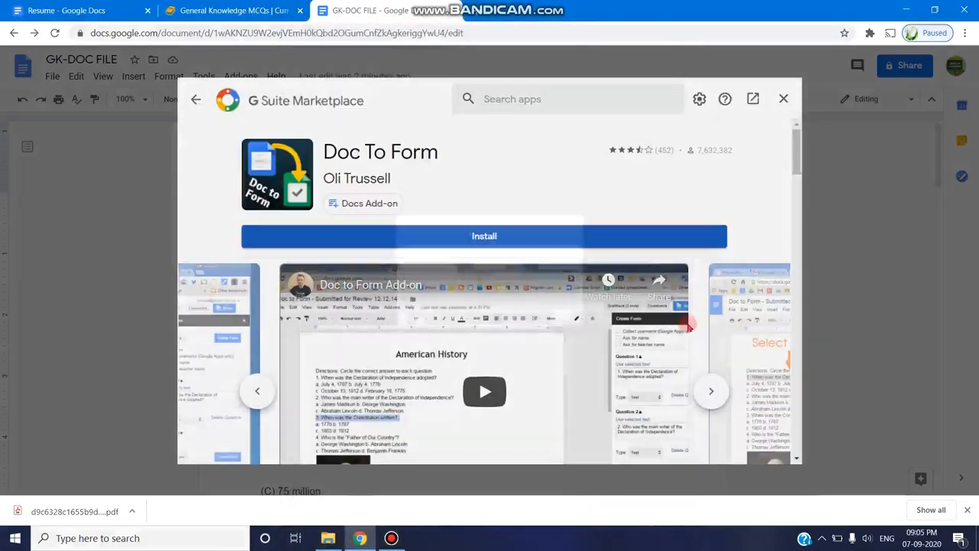
# Complete the Doc To Form install until Uninstall appears, then leave the marketplace.
pyautogui.click(483, 236)
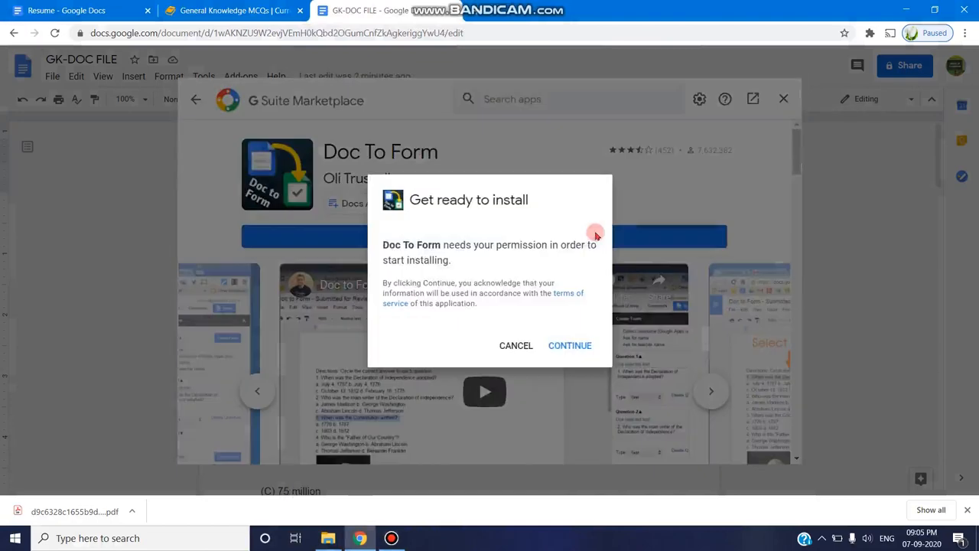
pyautogui.click(569, 346)
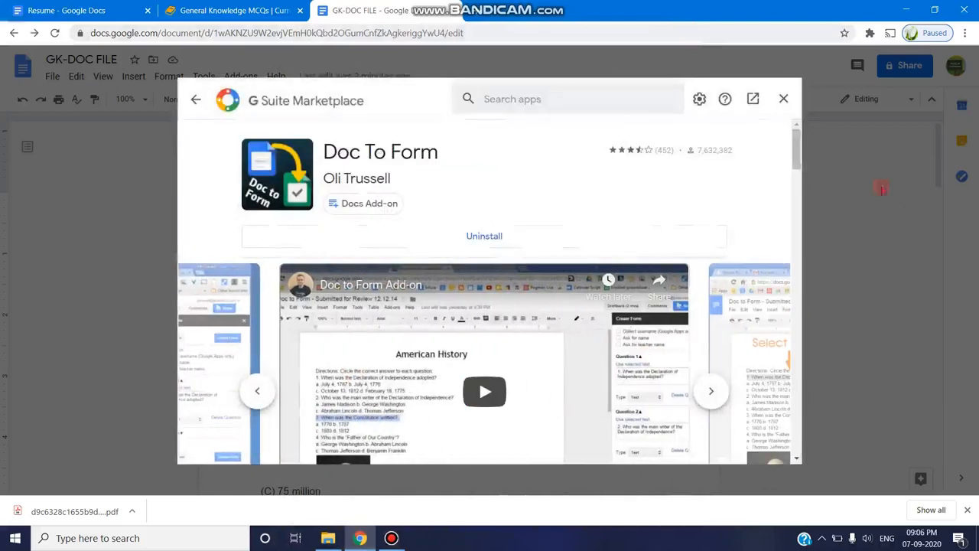
pyautogui.click(783, 97)
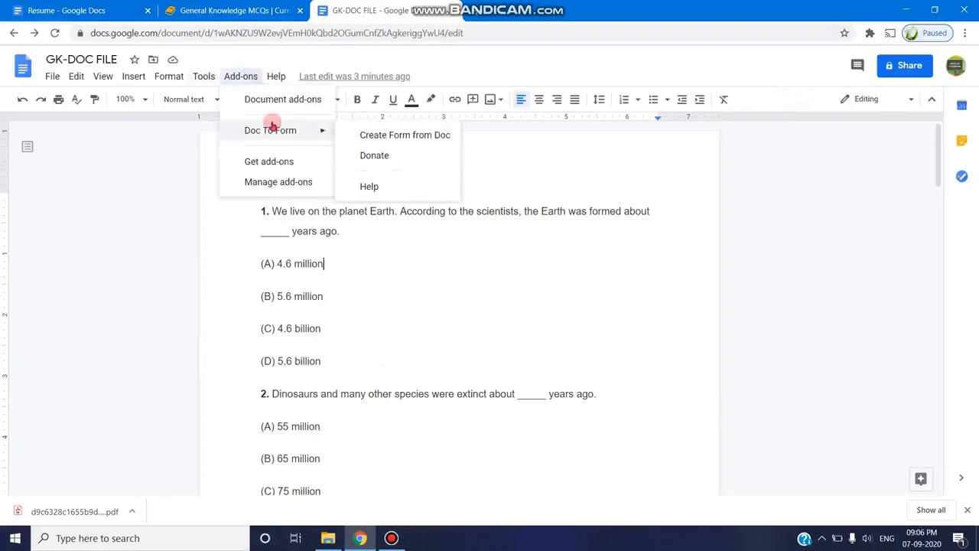
pyautogui.moveTo(297, 125)
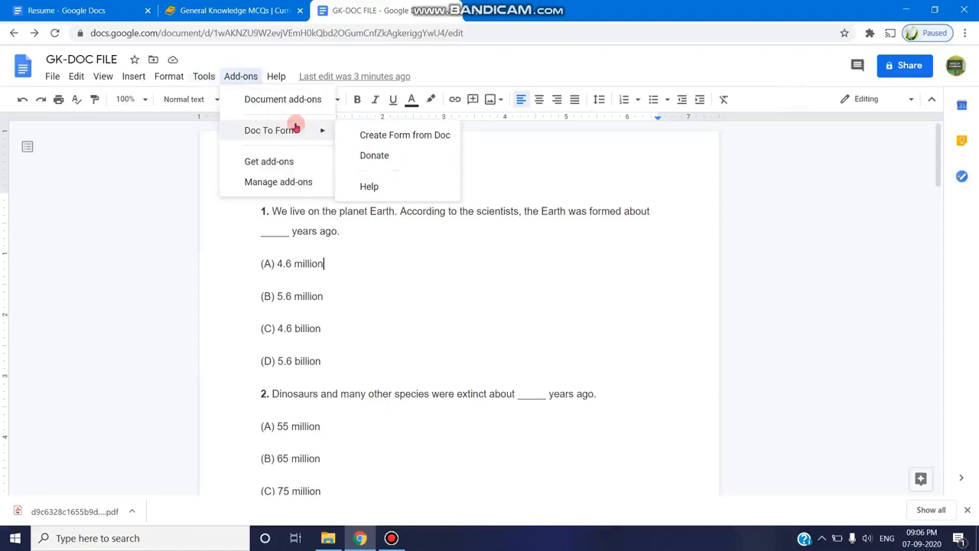
pyautogui.moveTo(419, 127)
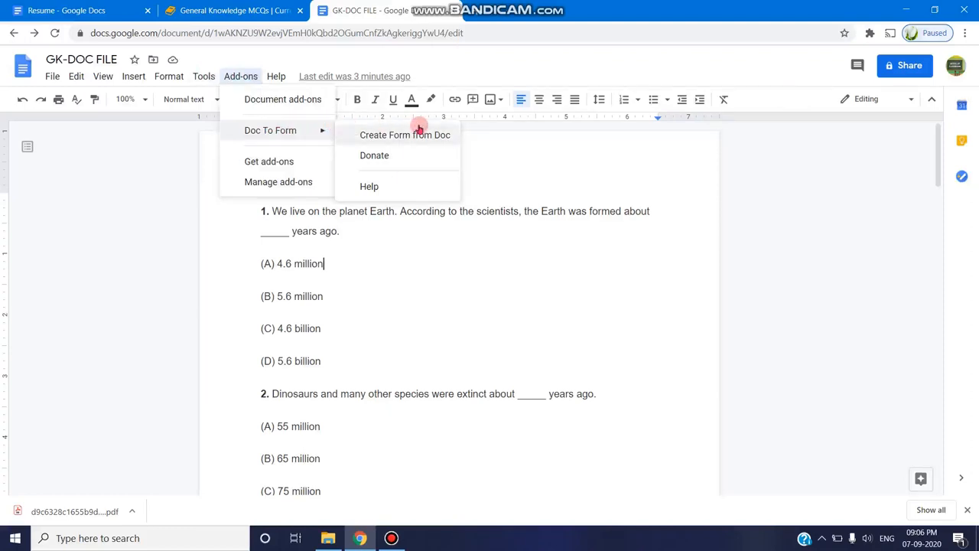
# Launch Doc To Form's Create Form from Doc panel beside the quiz document.
pyautogui.click(404, 134)
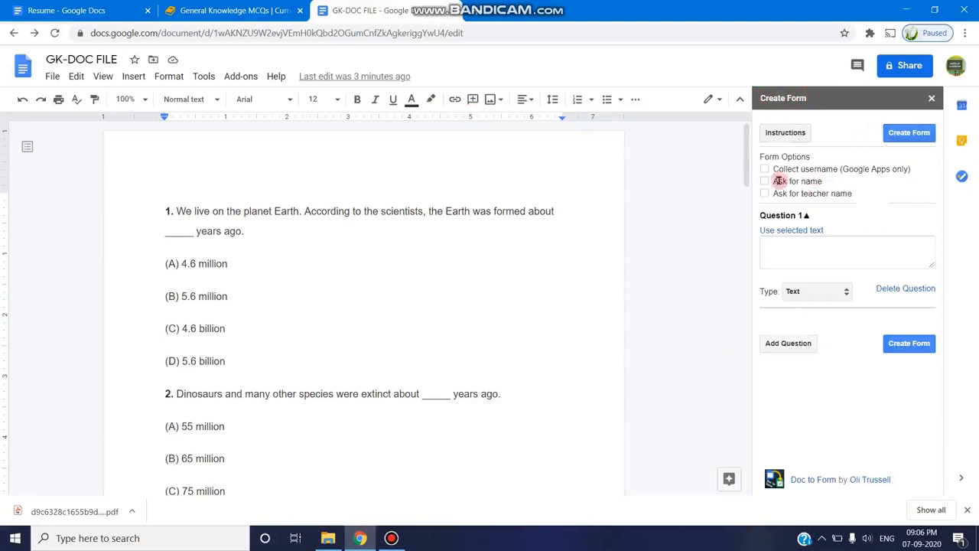
pyautogui.moveTo(851, 162)
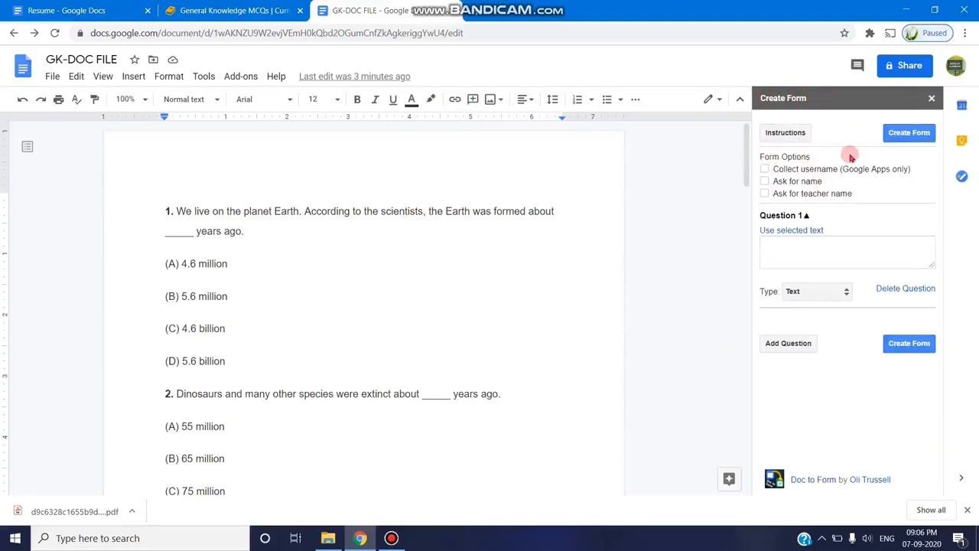
pyautogui.moveTo(798, 181)
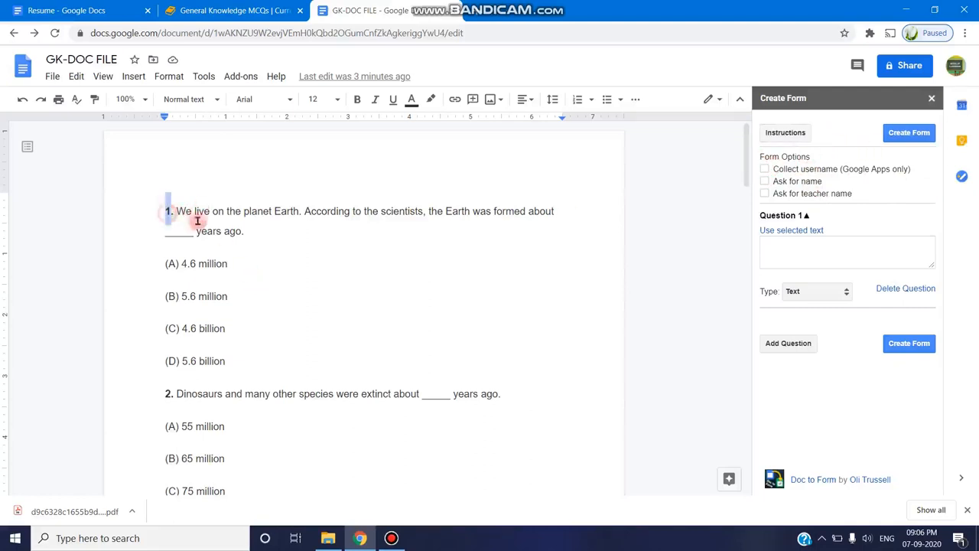
# Use the selected question 1 text as the first form question and make it Multiple Choice.
pyautogui.moveTo(165, 211); pyautogui.dragTo(244, 231)
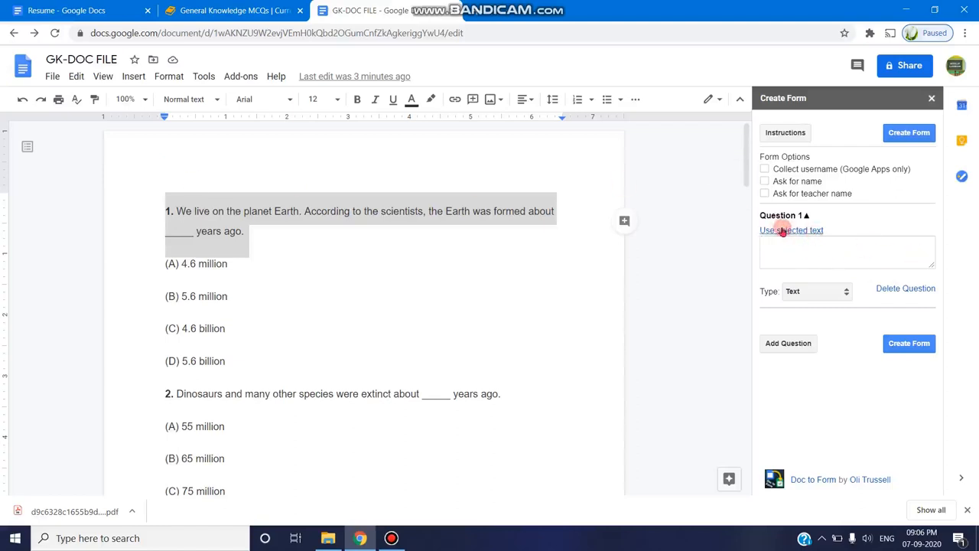
pyautogui.click(791, 229)
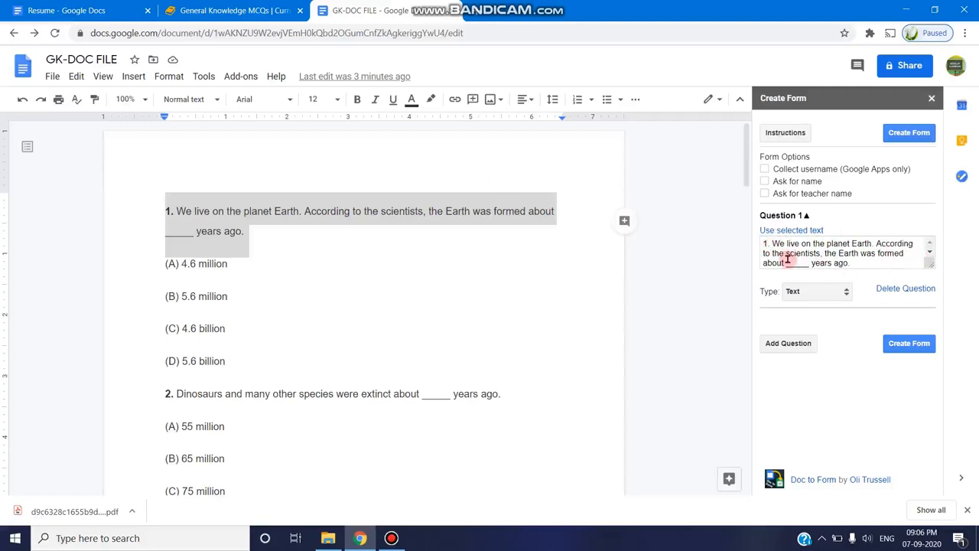
pyautogui.moveTo(869, 286)
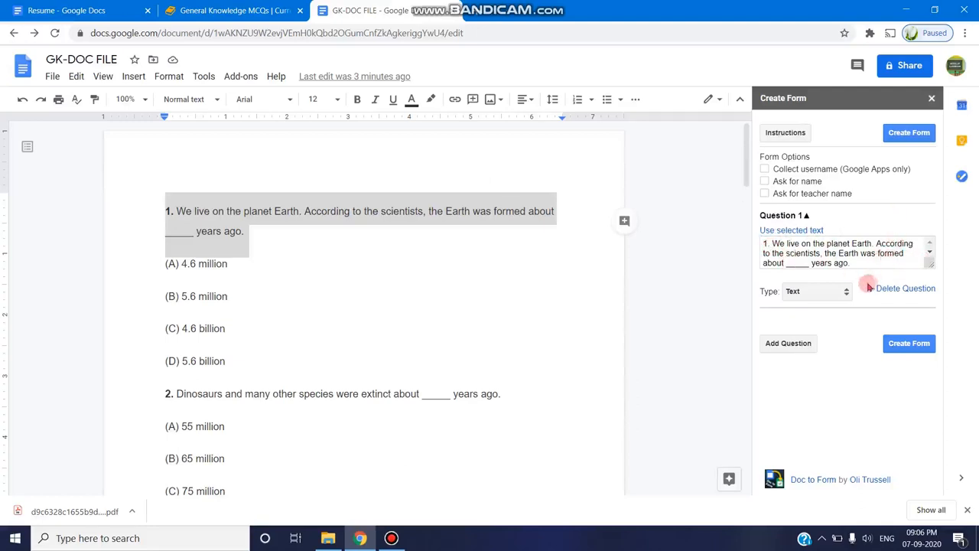
pyautogui.click(844, 291)
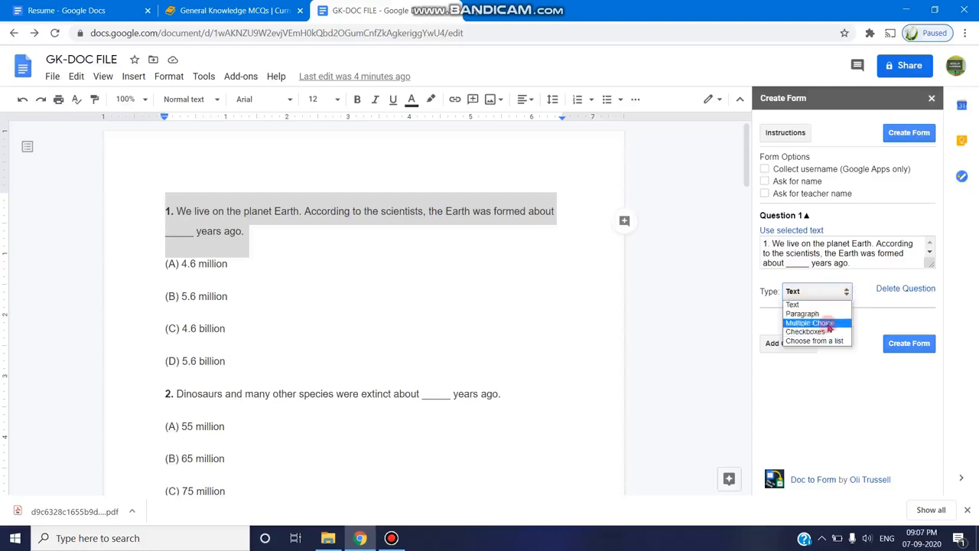
pyautogui.click(810, 323)
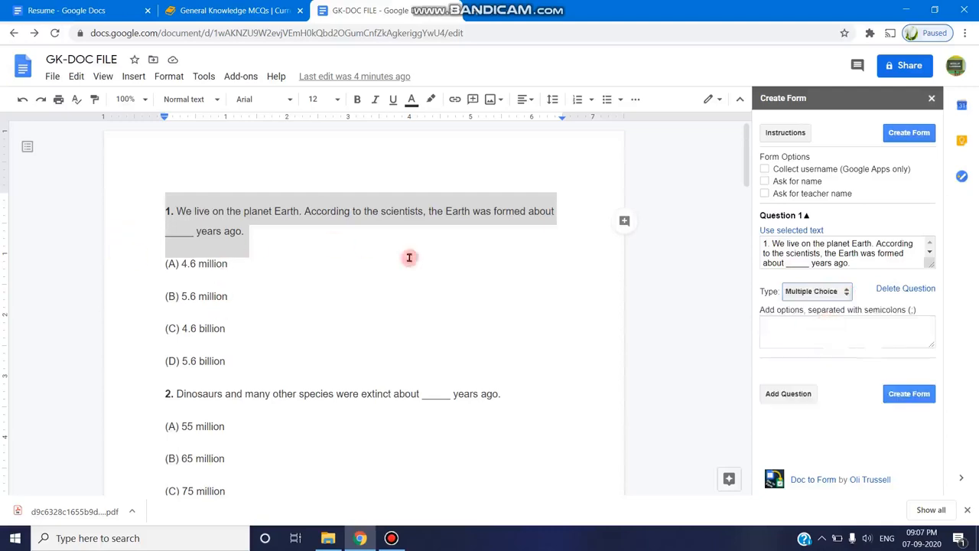
# Load the semicolon-separated selected answers as question 1's four options and add question 2.
pyautogui.click(783, 331)
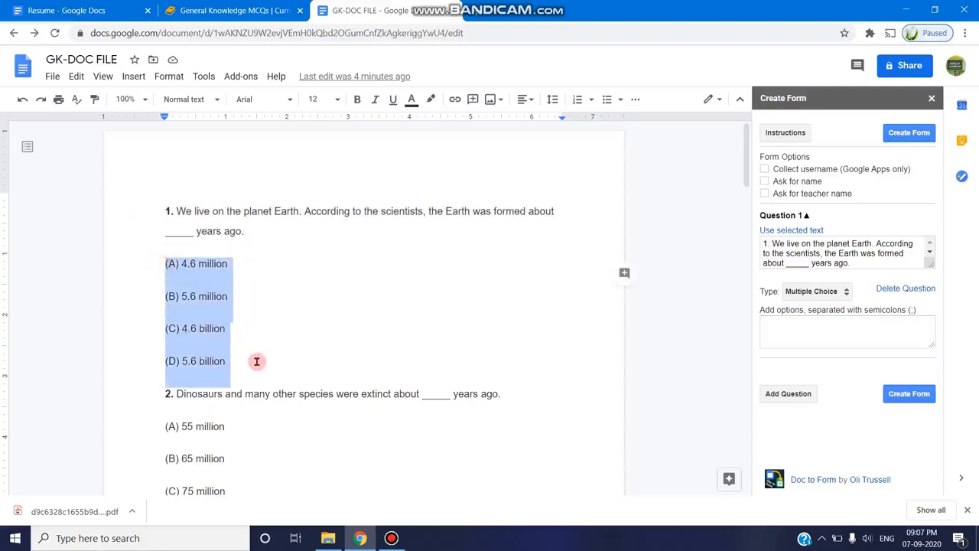
pyautogui.moveTo(269, 269)
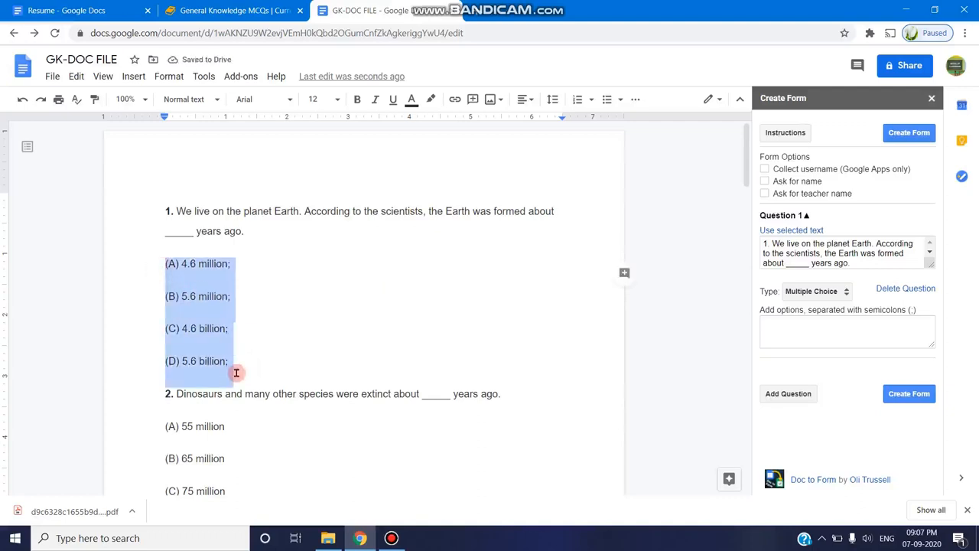
pyautogui.click(819, 332)
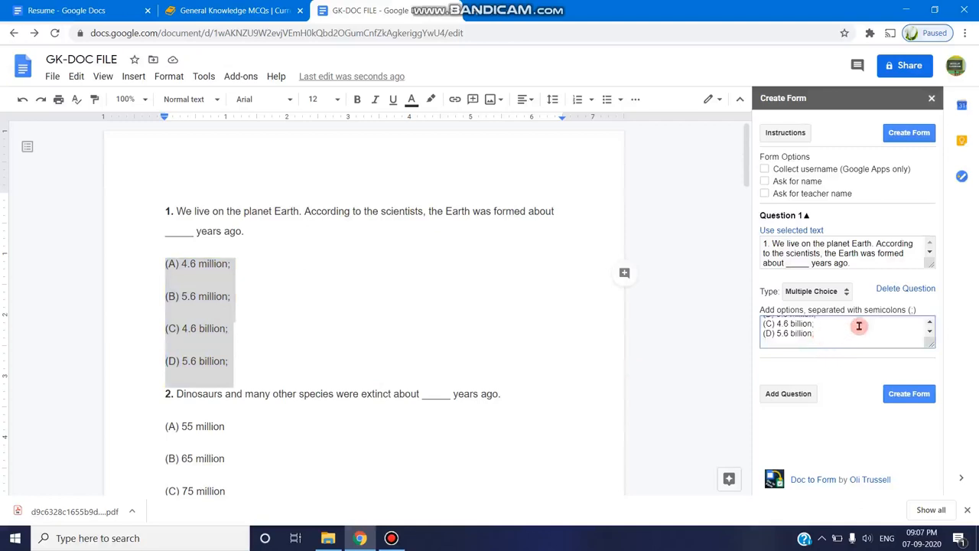
pyautogui.moveTo(841, 339)
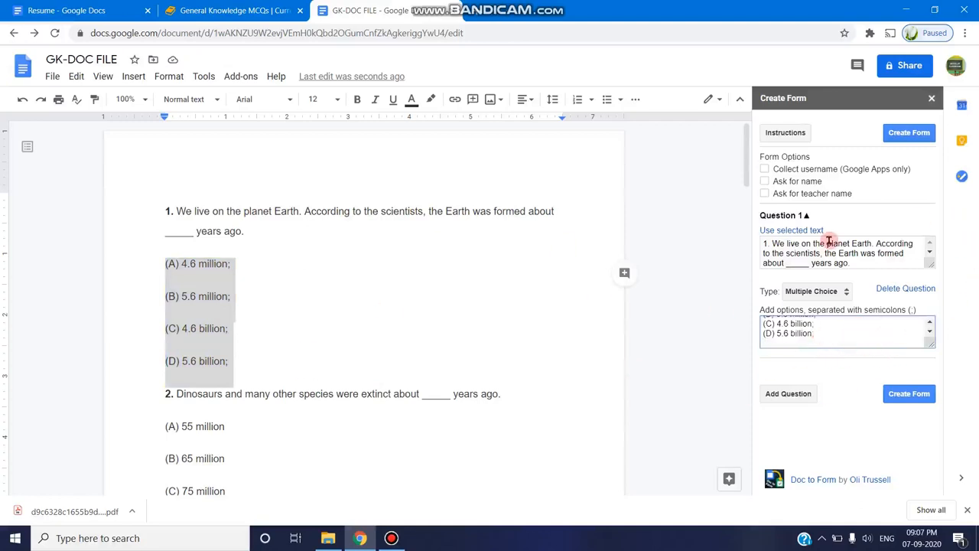
pyautogui.click(788, 393)
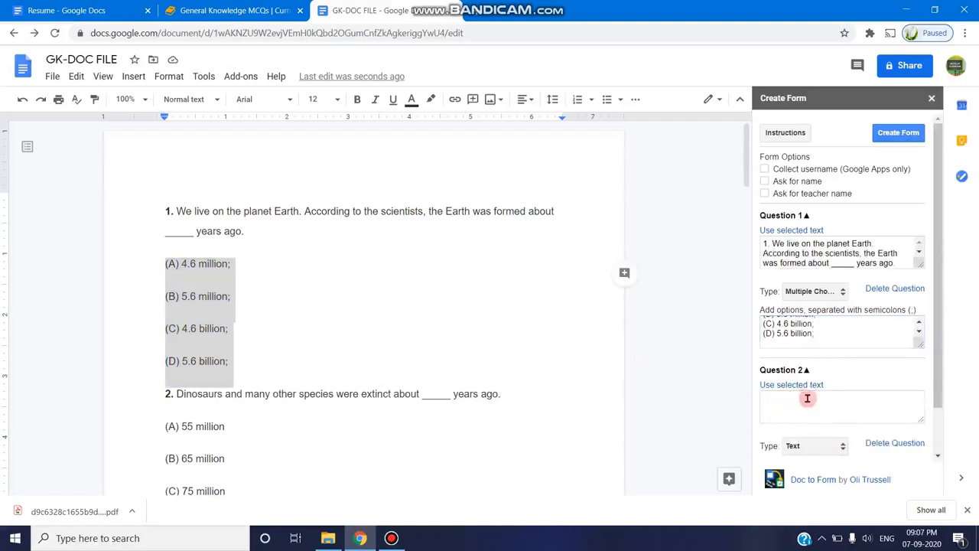
# Use the dinosaur-extinction text as question 2, set Multiple Choice, and end its answers with semicolons.
pyautogui.scroll(-3)
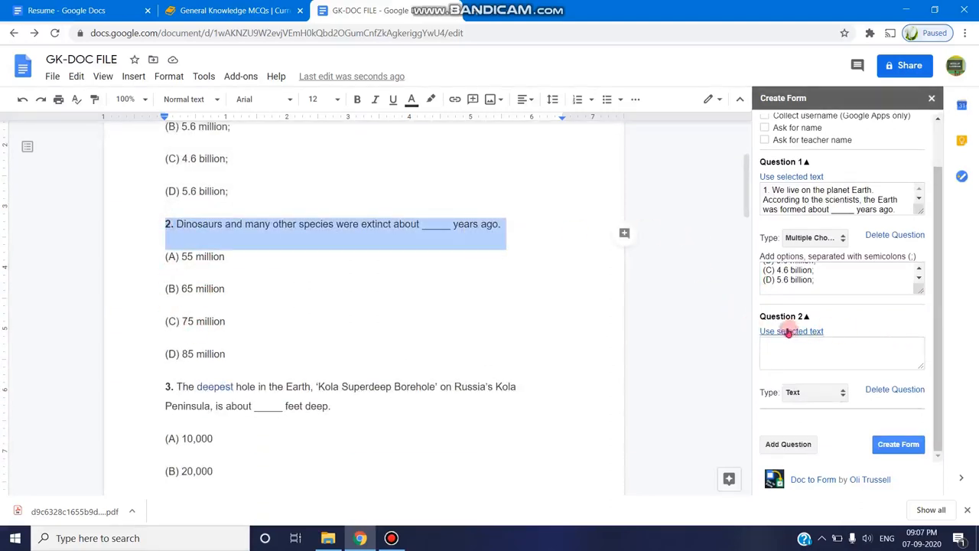
pyautogui.click(791, 330)
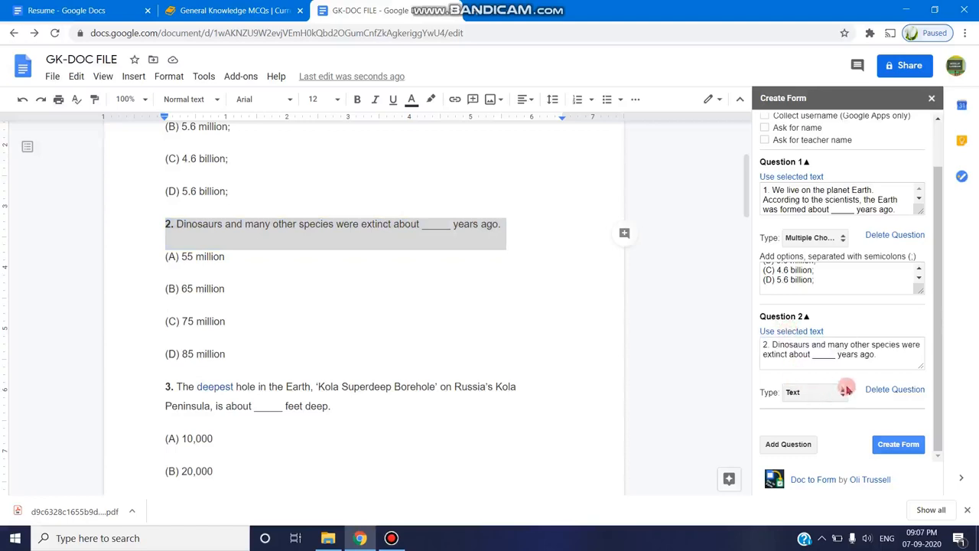
pyautogui.click(814, 391)
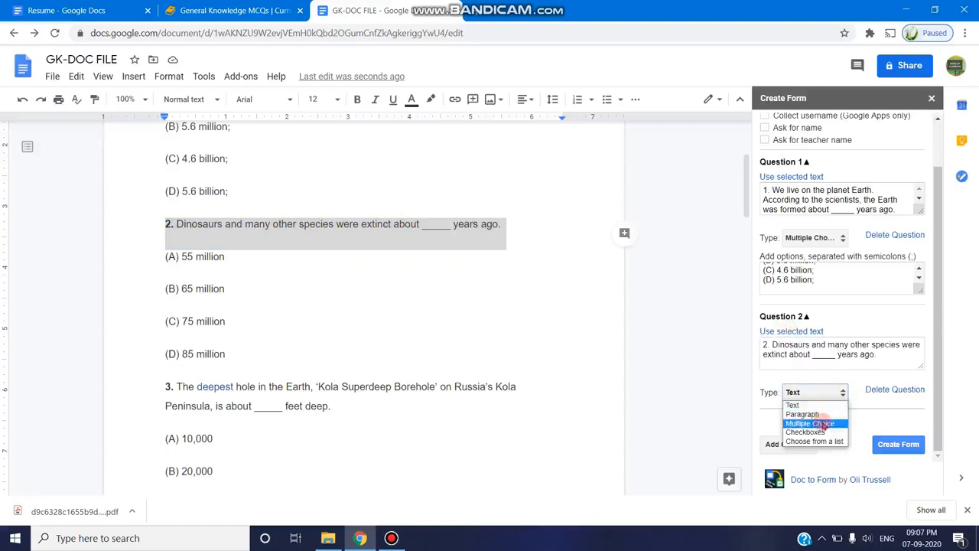
pyautogui.click(811, 423)
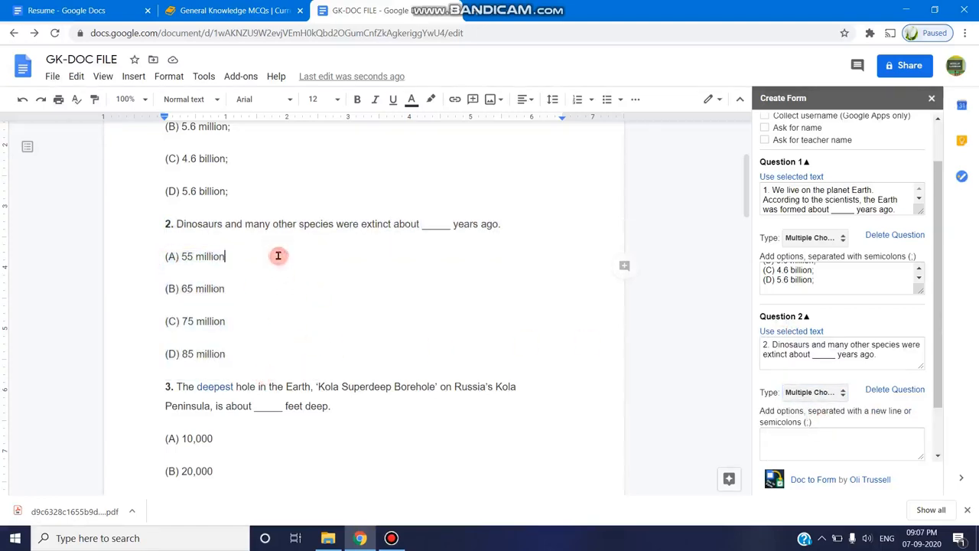
pyautogui.write(';')
pyautogui.click(196, 289)
pyautogui.write(';')
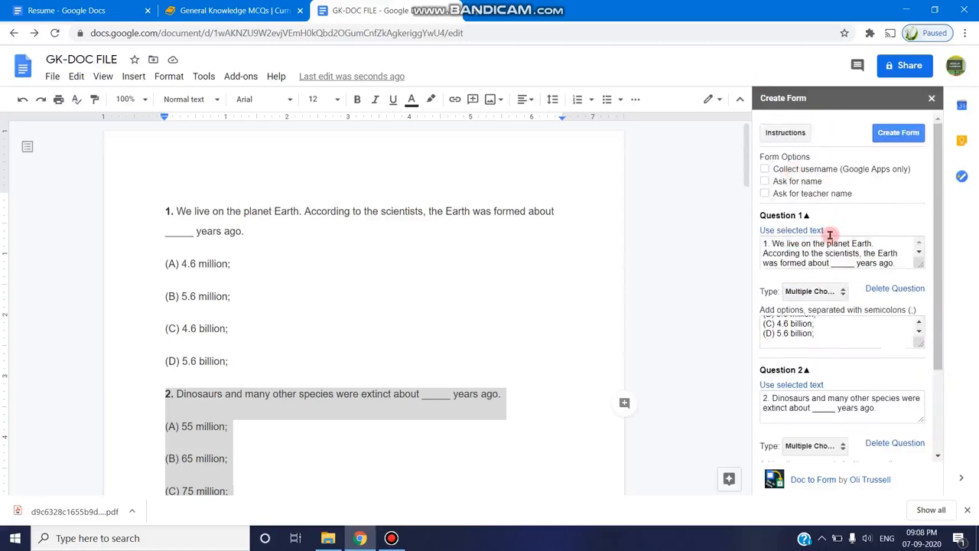
# Create the form from both questions and view the new form from the Success panel.
pyautogui.scroll(-3)
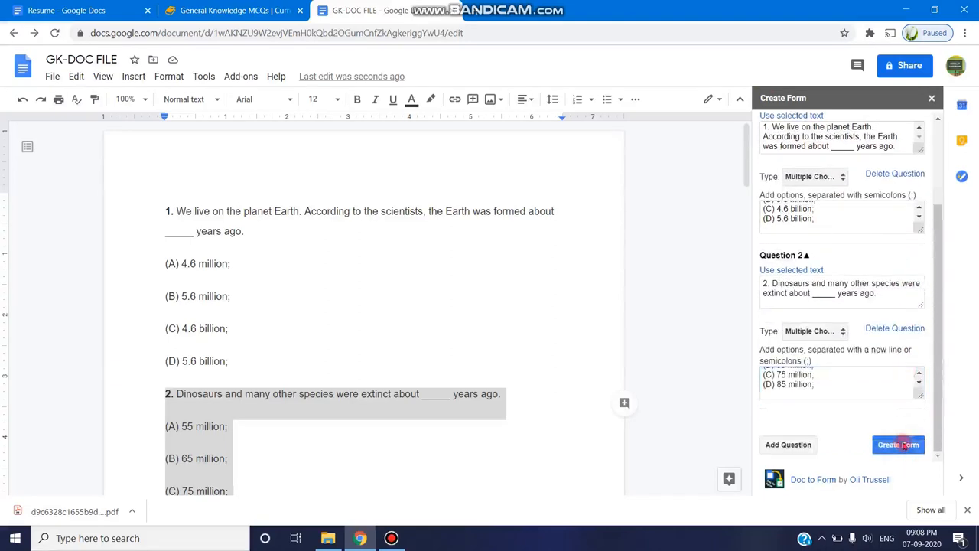
pyautogui.click(899, 444)
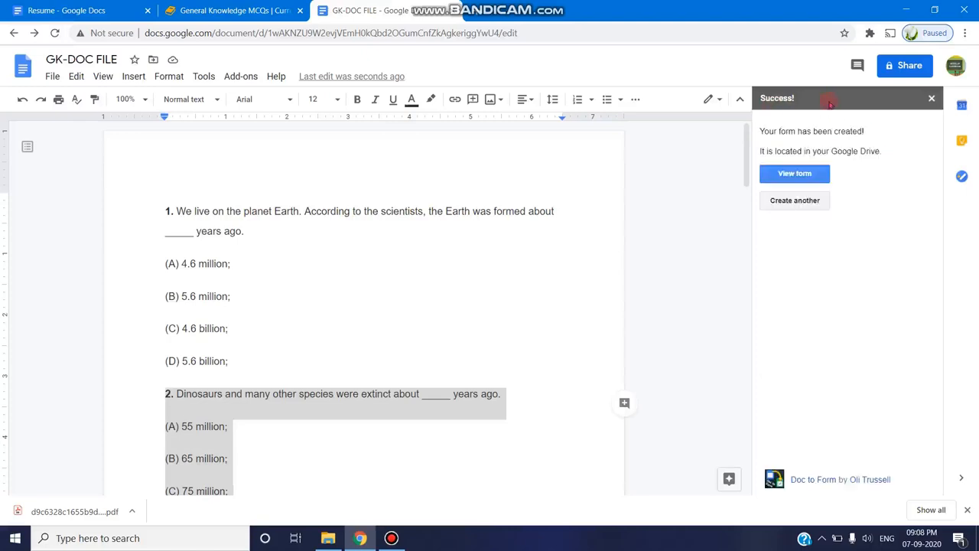
pyautogui.click(794, 173)
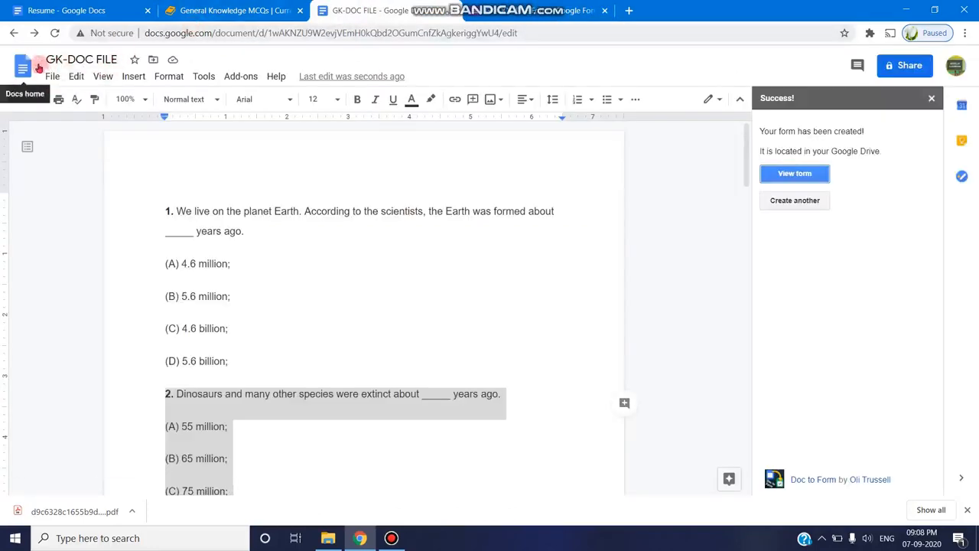
# Review the GK-DOC FILE Form's title and both multiple-choice questions, opening question 1 for editing.
pyautogui.click(794, 173)
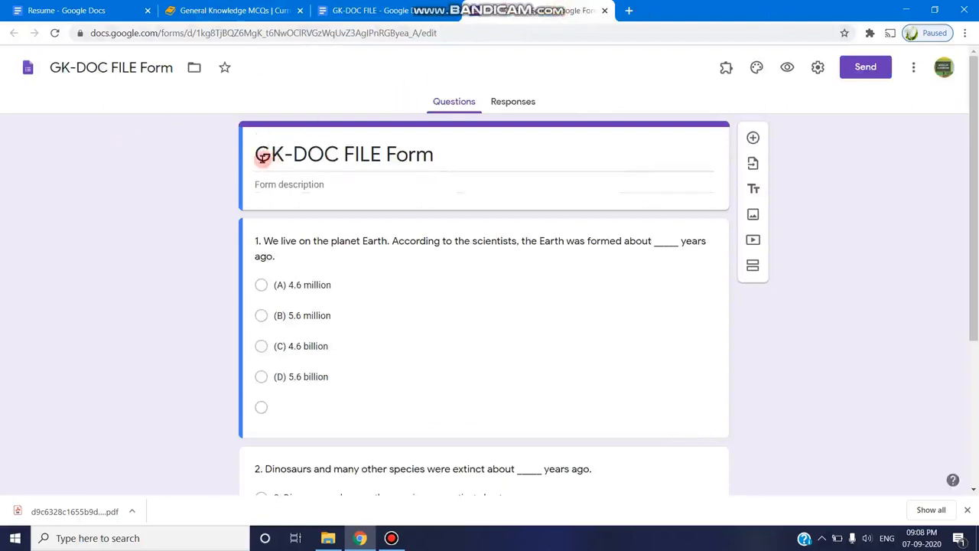
pyautogui.tripleClick(343, 153)
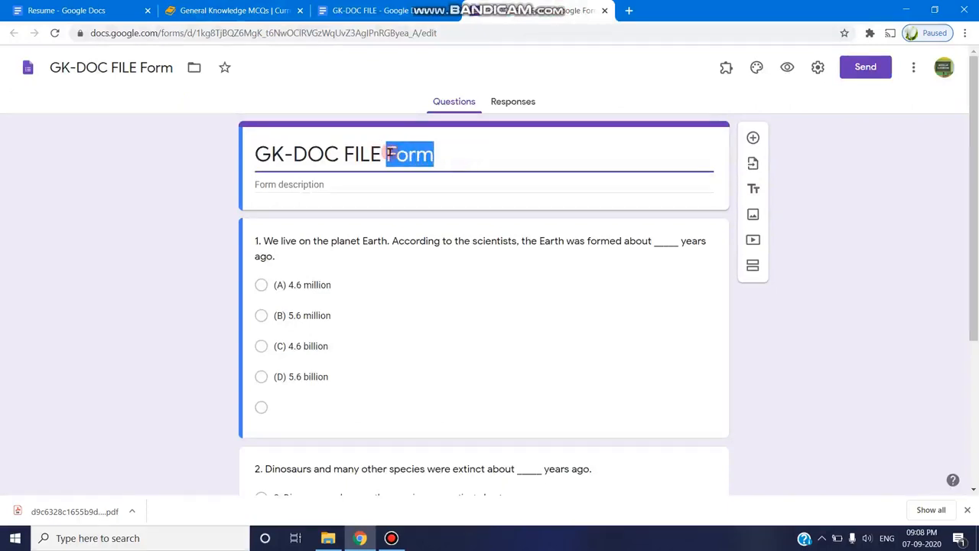
pyautogui.scroll(-3)
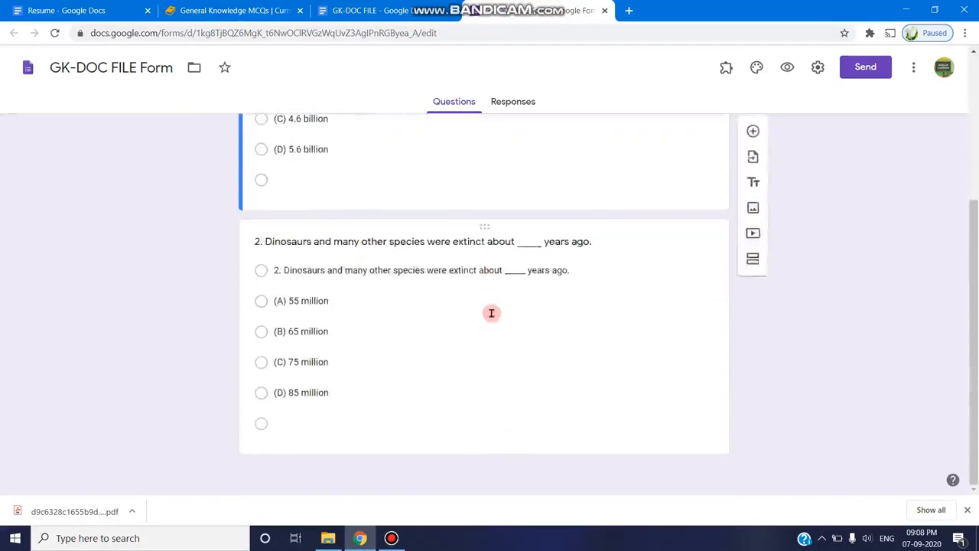
pyautogui.scroll(3)
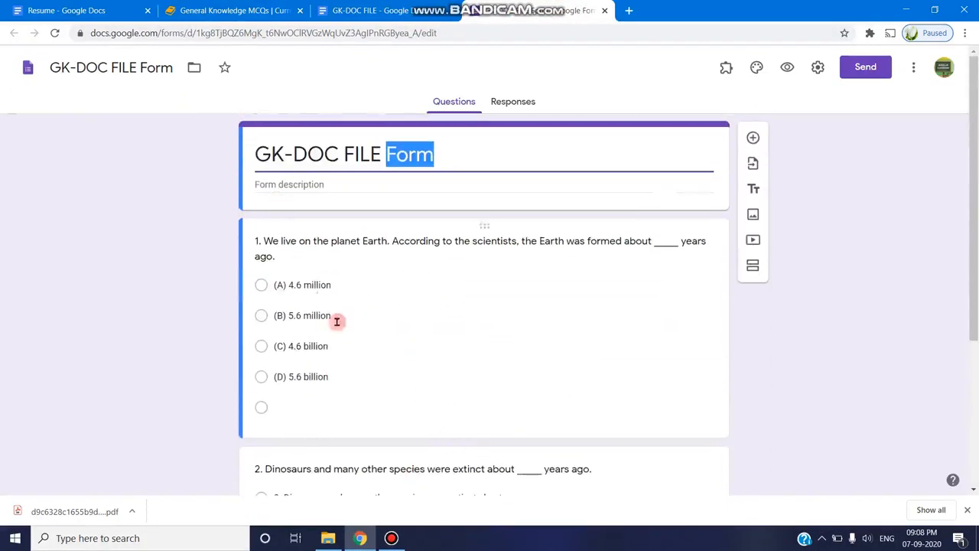
pyautogui.click(336, 321)
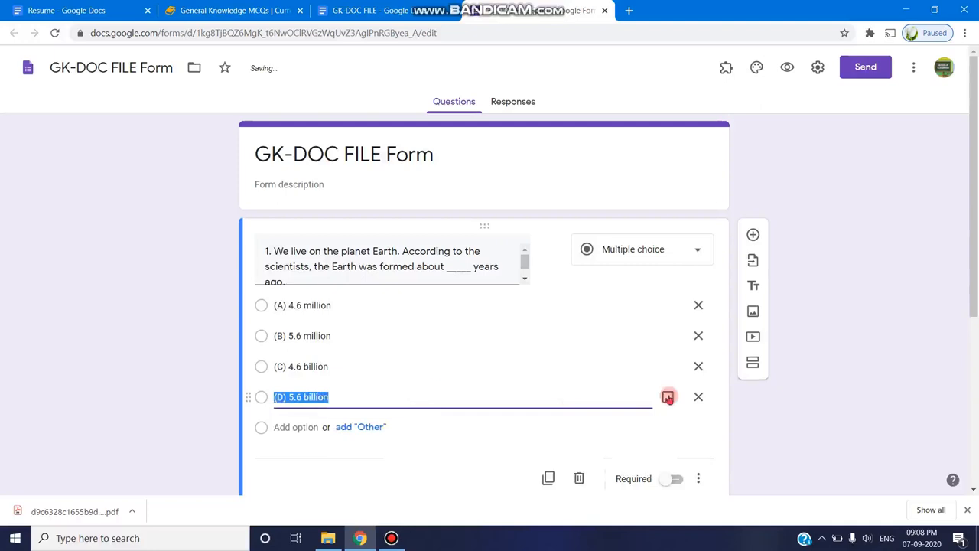
pyautogui.scroll(-3)
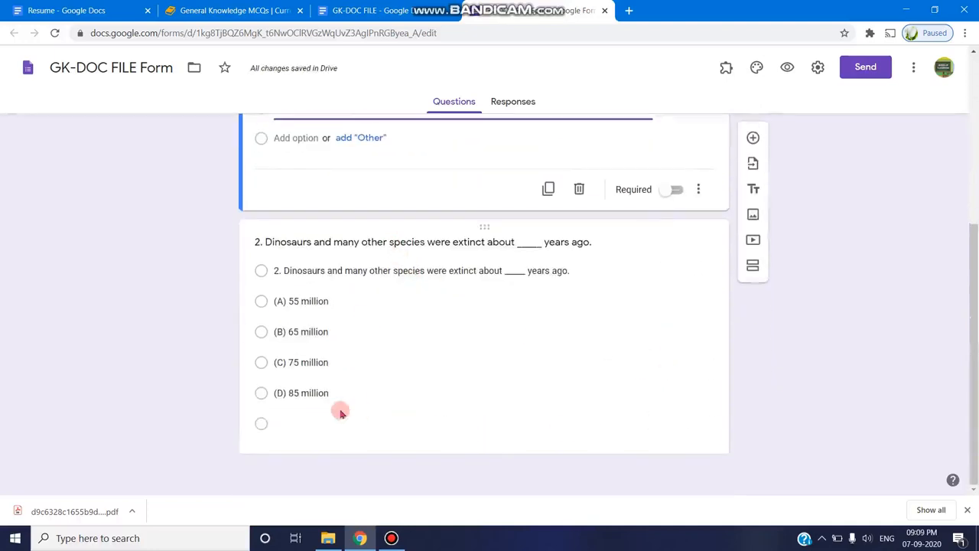